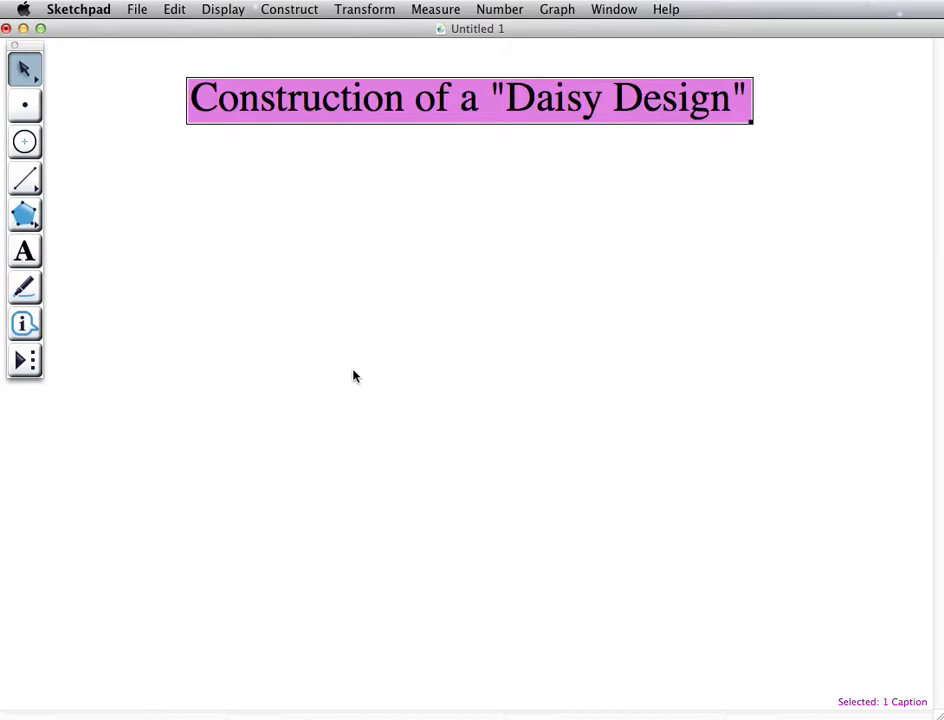
Step: Draw the first large circle with the Compass tool, centred below the title
{"action": "left_click", "coordinate": [24, 141]}
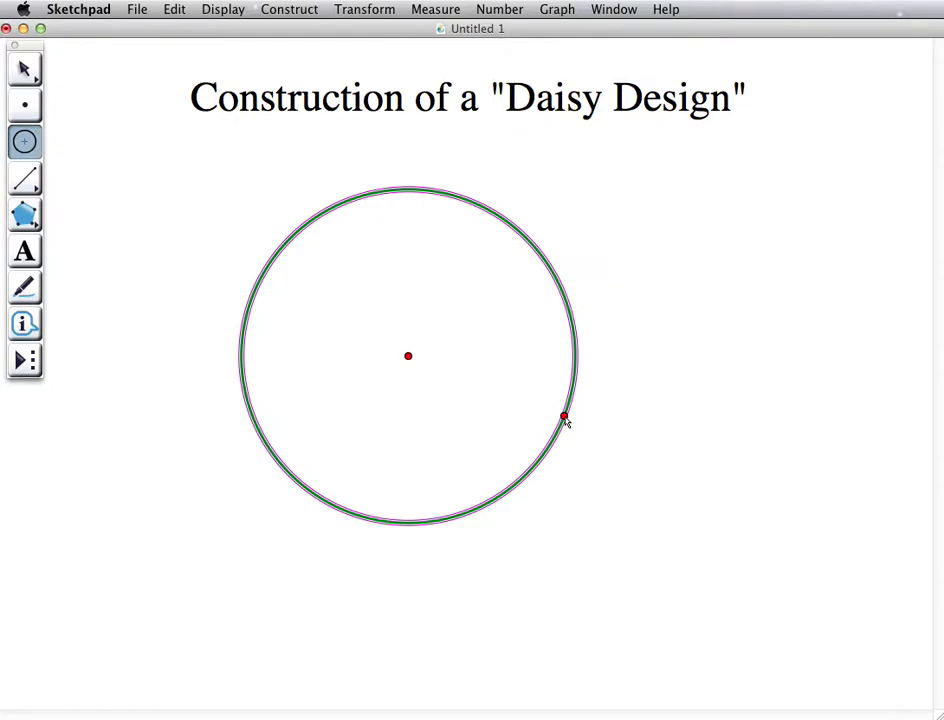
{"action": "left_click", "coordinate": [564, 417]}
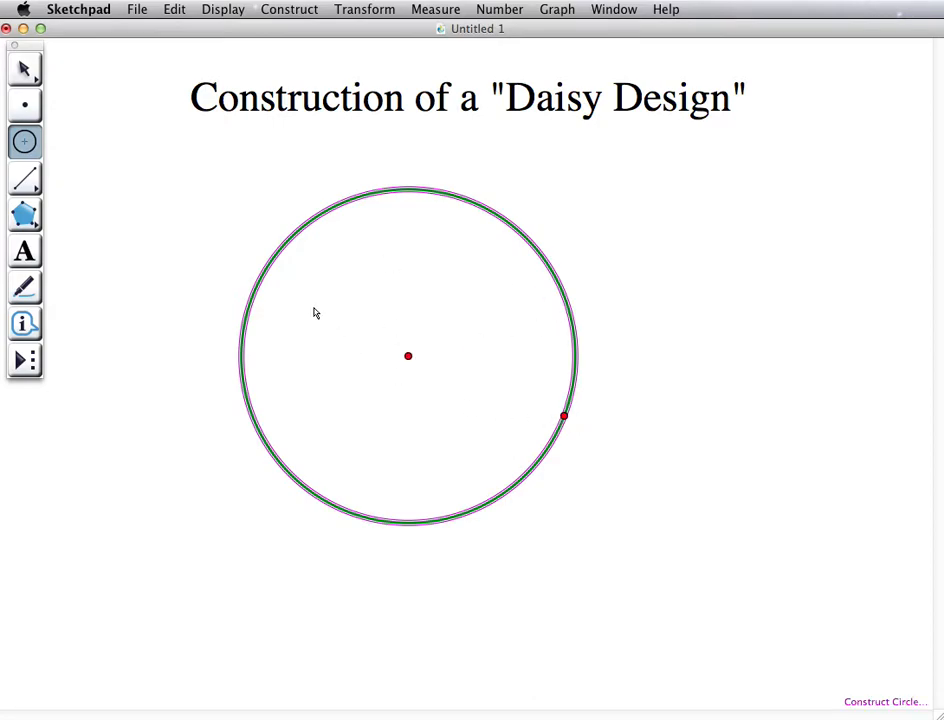
Step: Draw a second equal circle centred on the first circle's edge point
{"action": "left_click", "coordinate": [564, 416]}
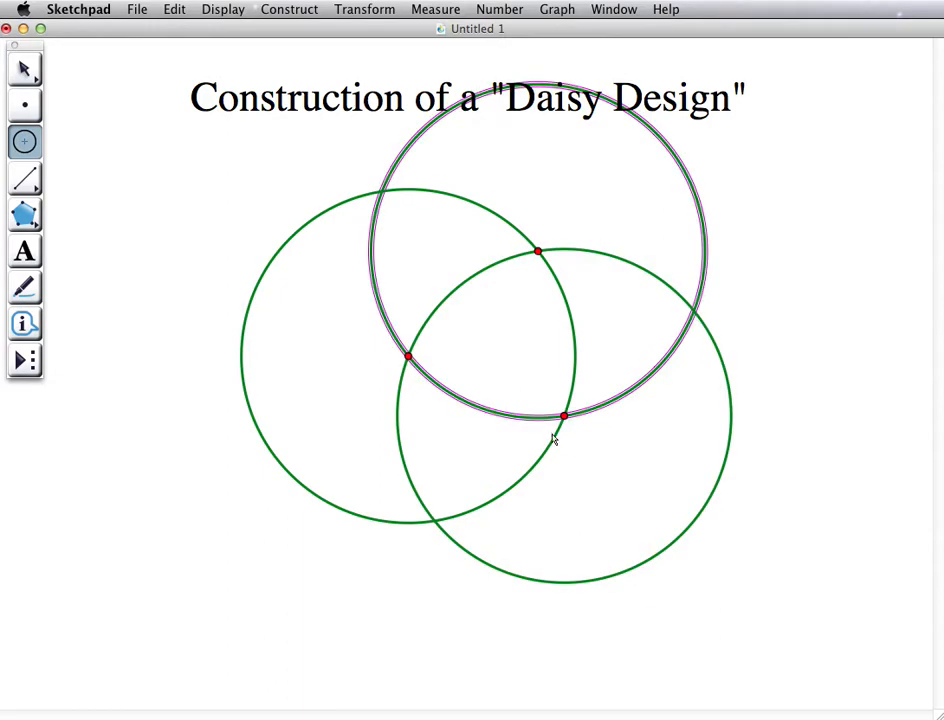
{"action": "mouse_move", "coordinate": [420, 362]}
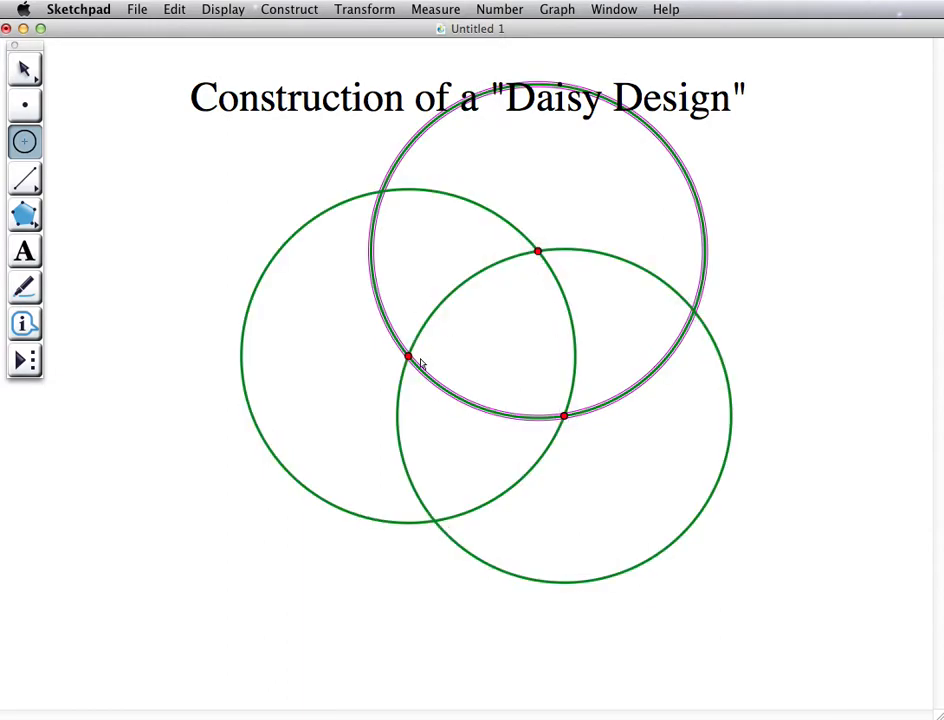
{"action": "mouse_move", "coordinate": [549, 310]}
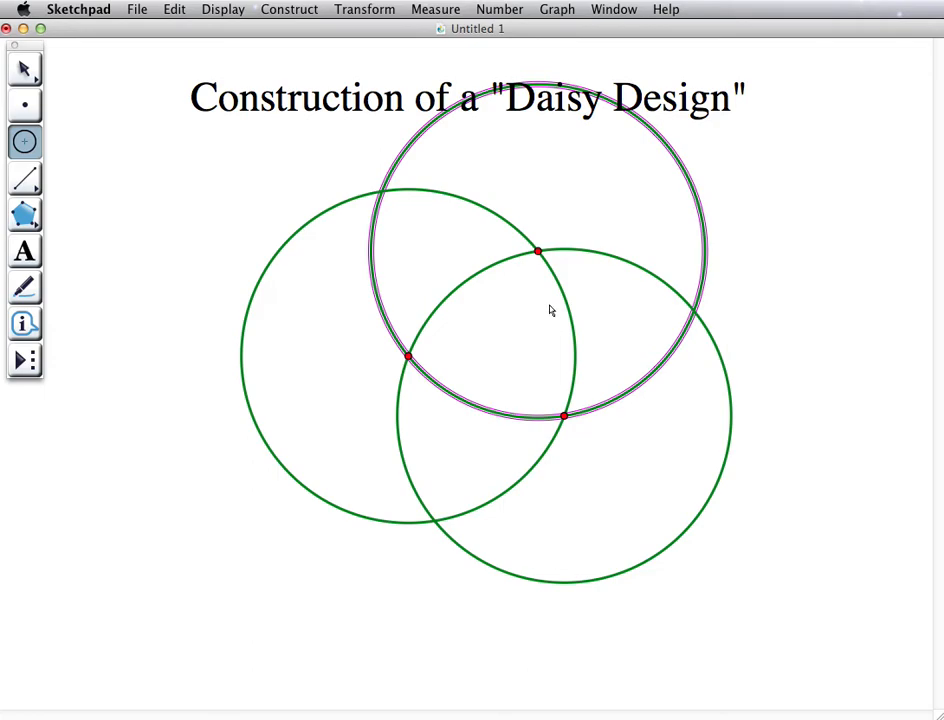
{"action": "mouse_move", "coordinate": [435, 342]}
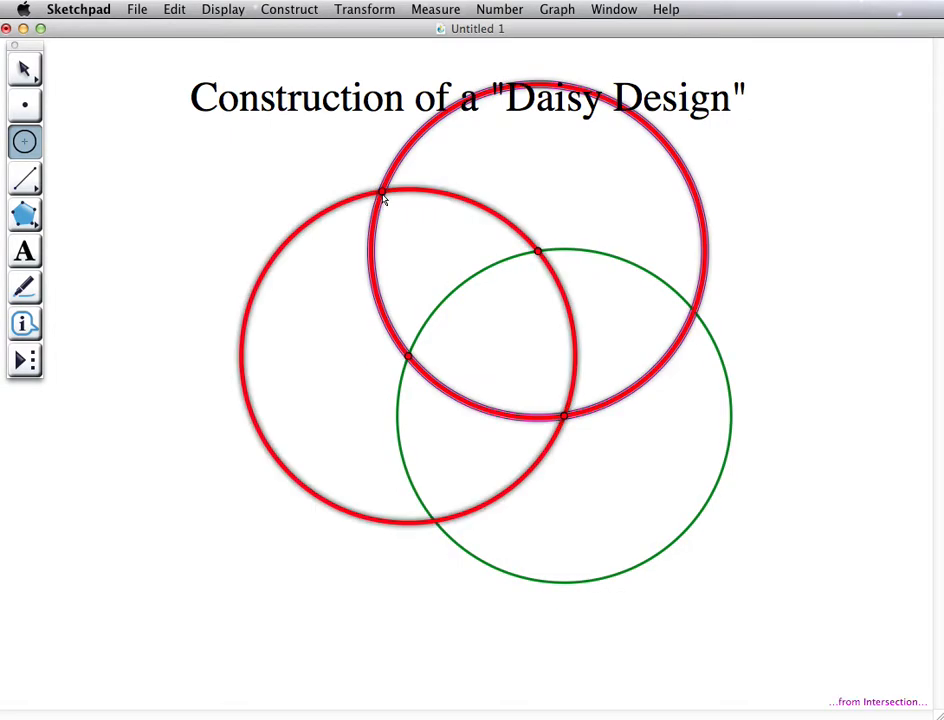
Step: Draw a fourth equal circle centred at the upper-left intersection point
{"action": "left_click", "coordinate": [538, 251]}
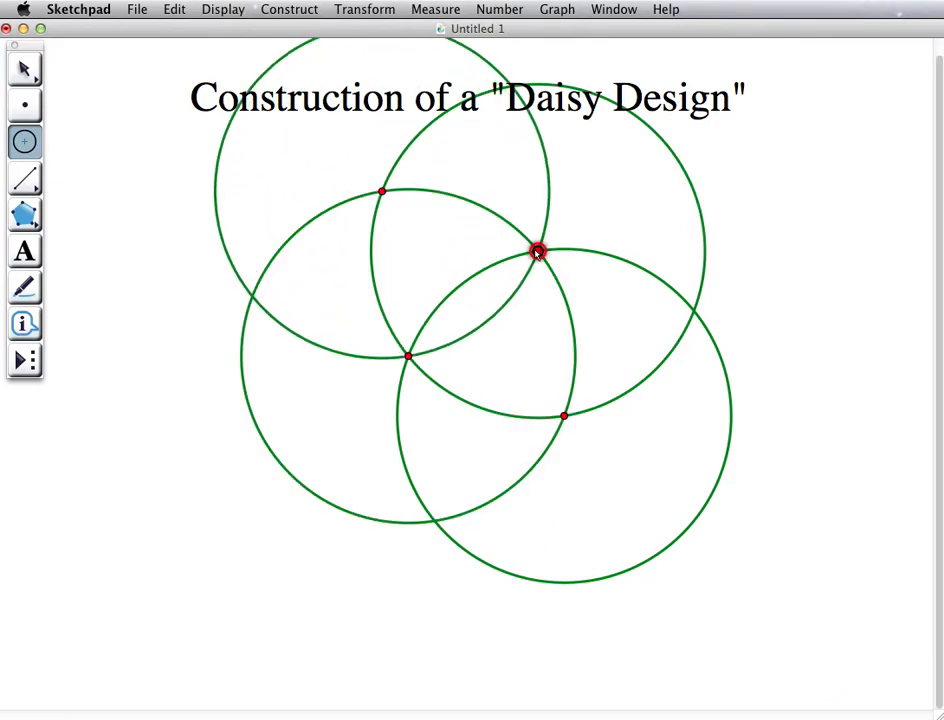